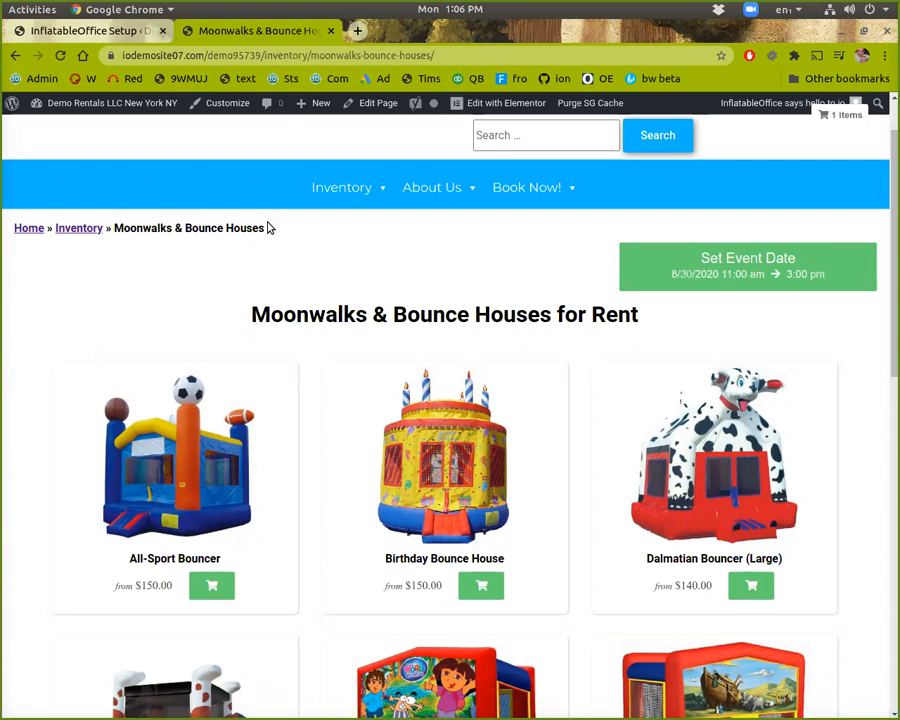
mouse_move(460, 396)
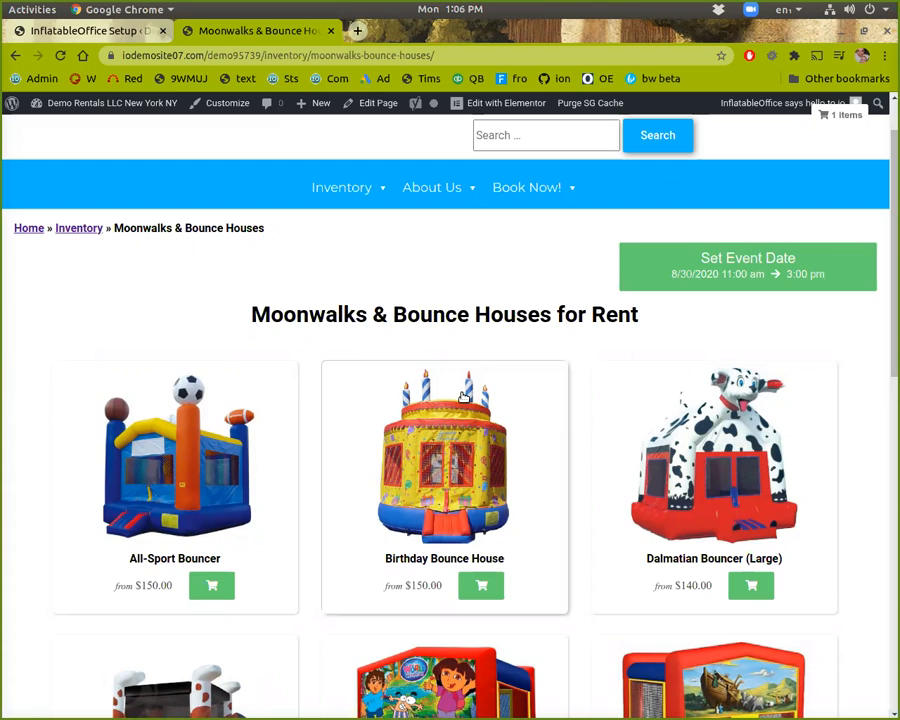
mouse_move(648, 300)
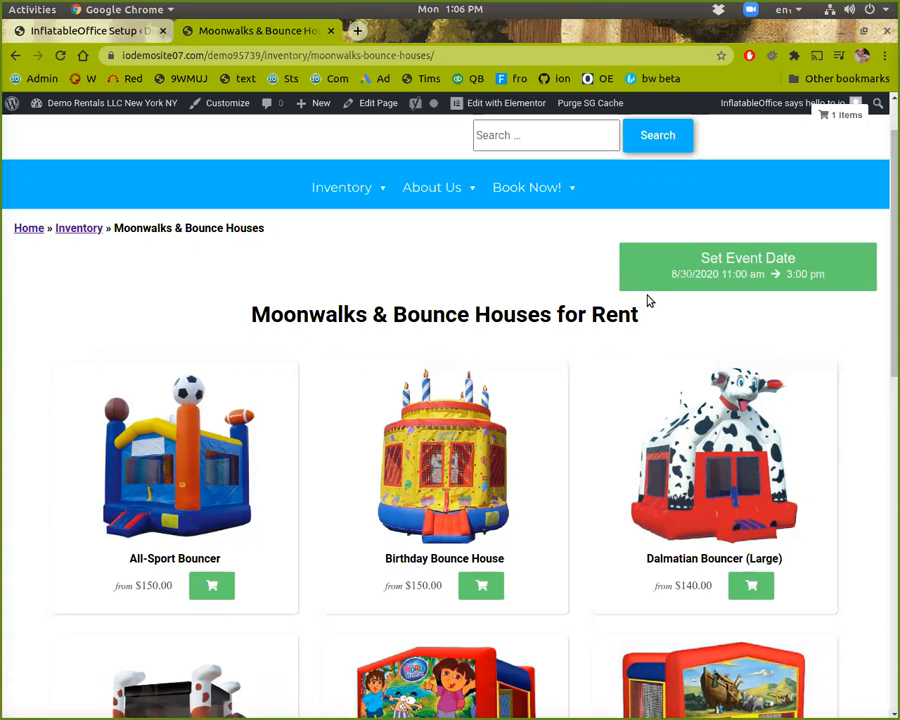
mouse_move(680, 264)
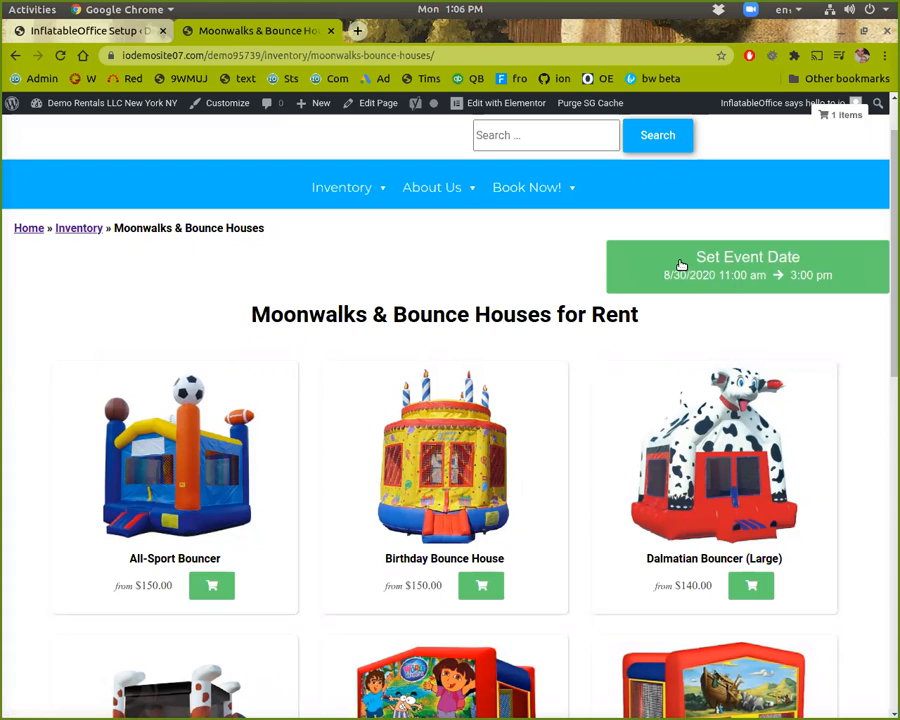
- Apply a new event date and times so the Dalmatian Bouncer (Large) shows as unavailable
click(828, 114)
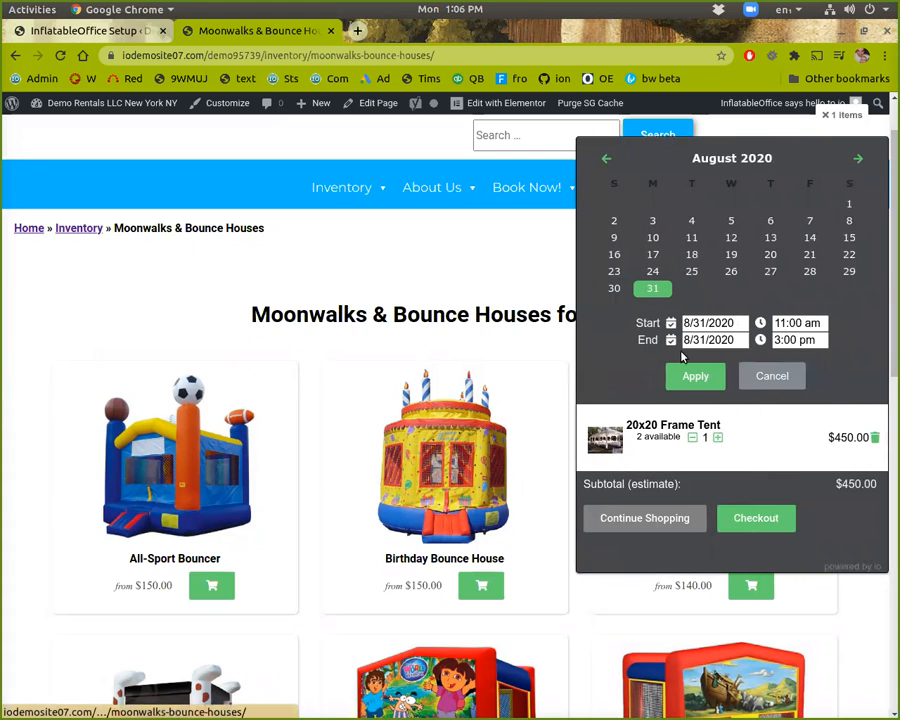
click(694, 376)
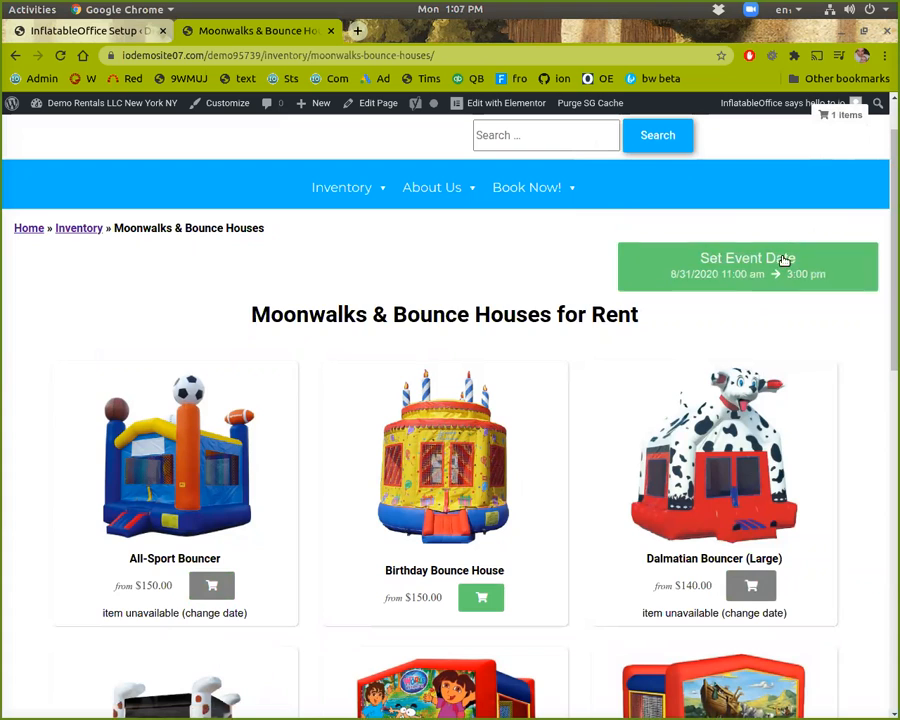
click(90, 30)
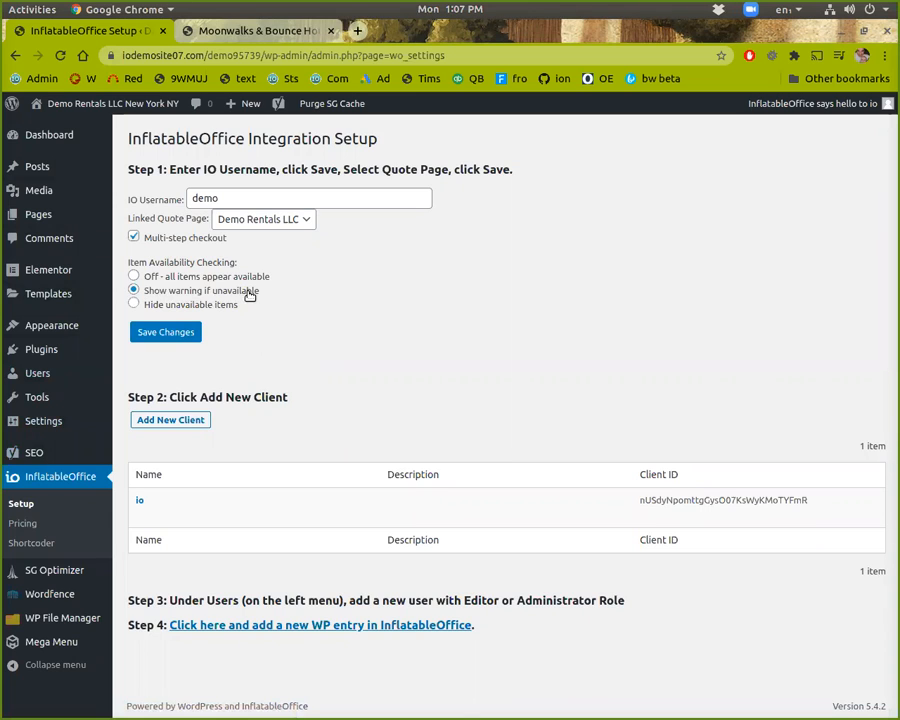
mouse_move(132, 310)
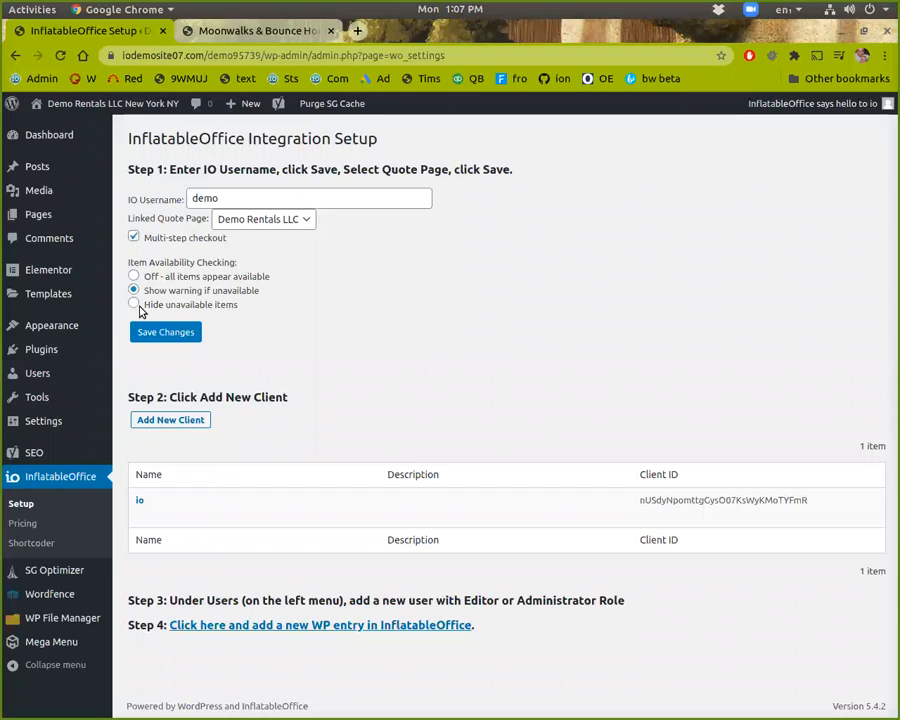
- Set item availability checking to 'Hide unavailable items' and save changes
click(132, 304)
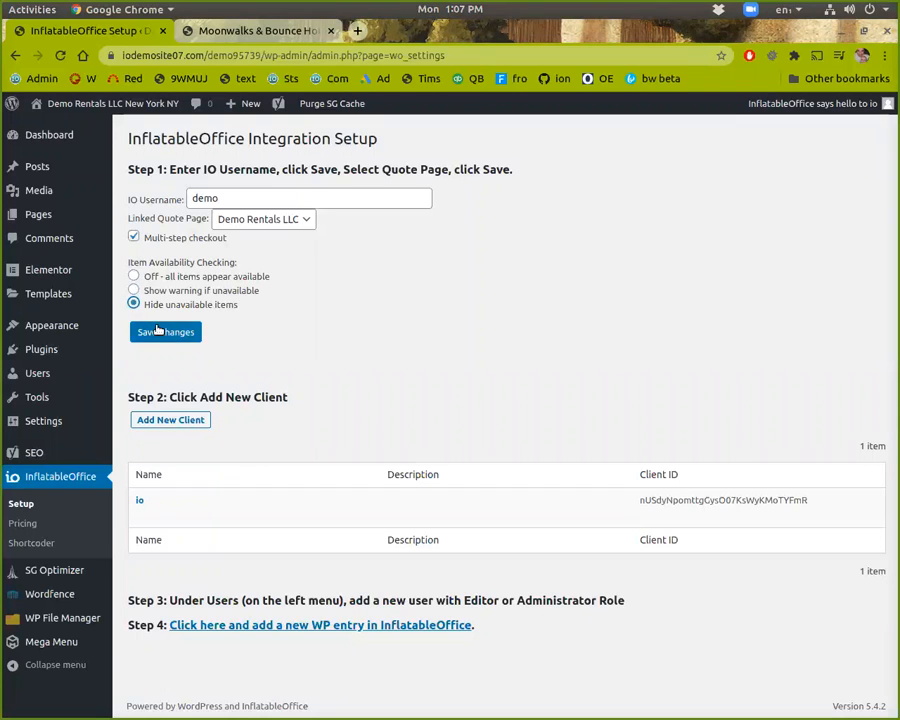
click(256, 30)
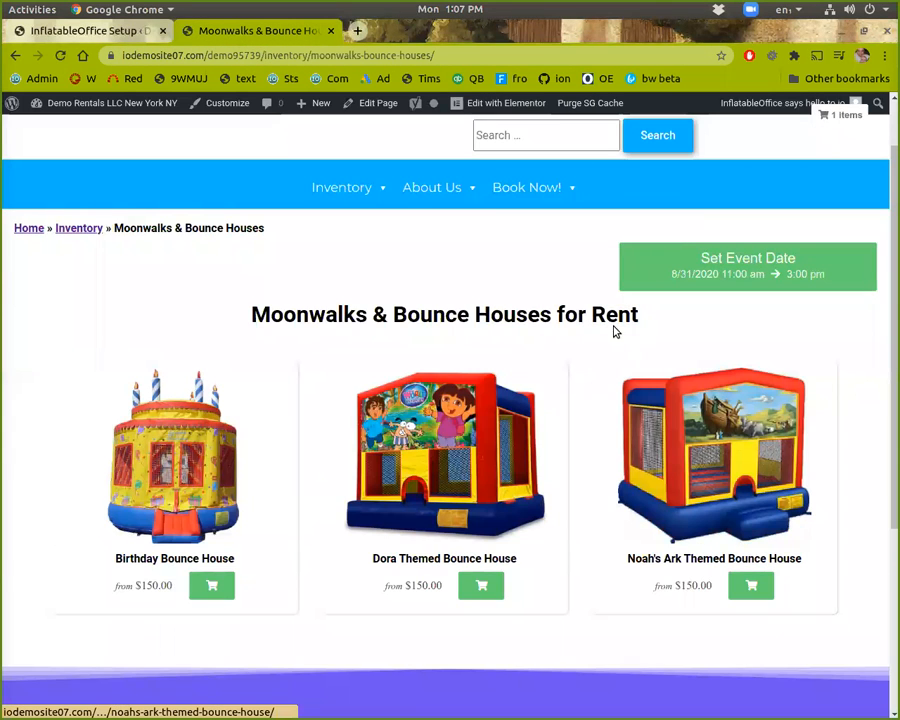
- Try the Off option, then leave availability checking at 'Show warning if unavailable' and return to the storefront
click(90, 30)
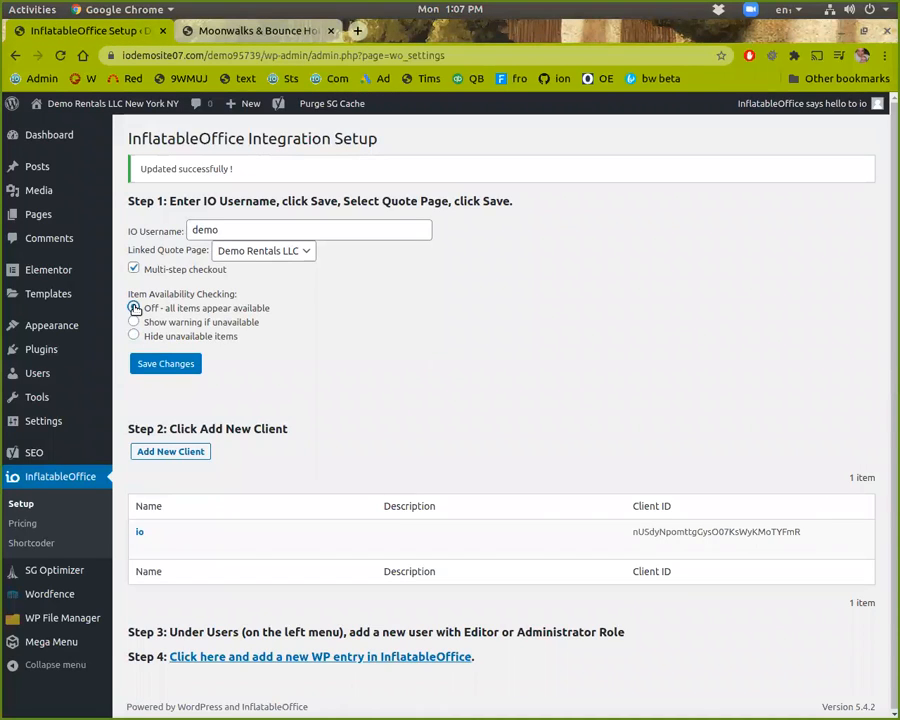
click(134, 308)
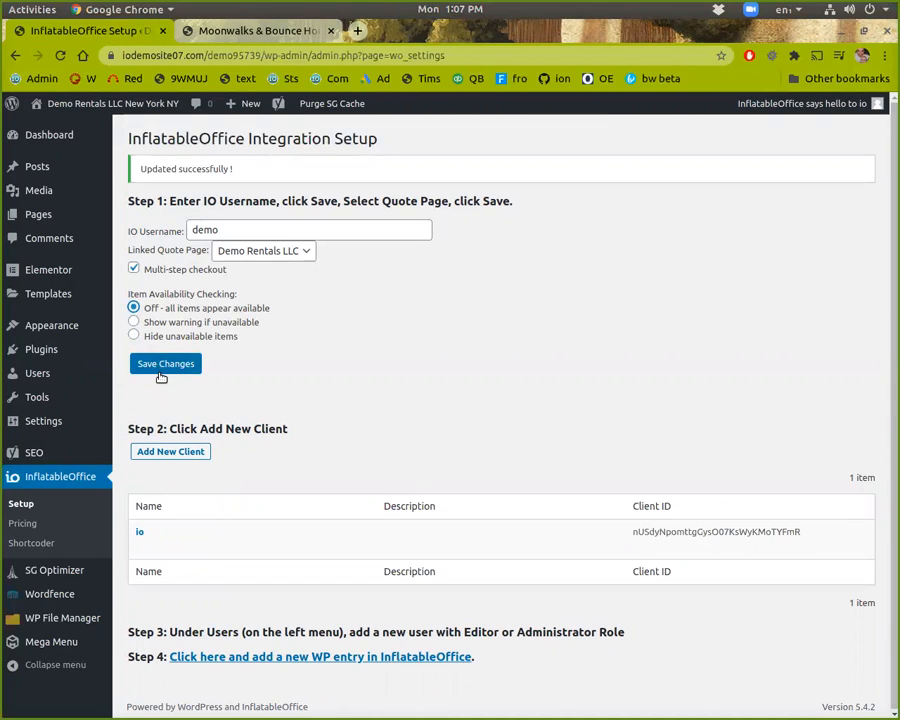
mouse_move(160, 380)
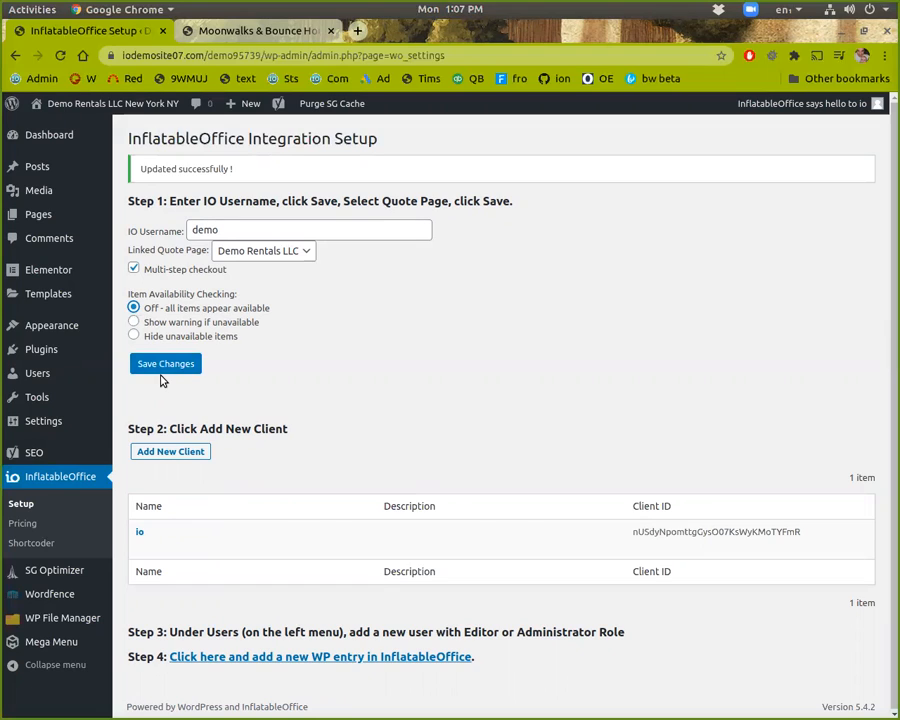
mouse_move(164, 364)
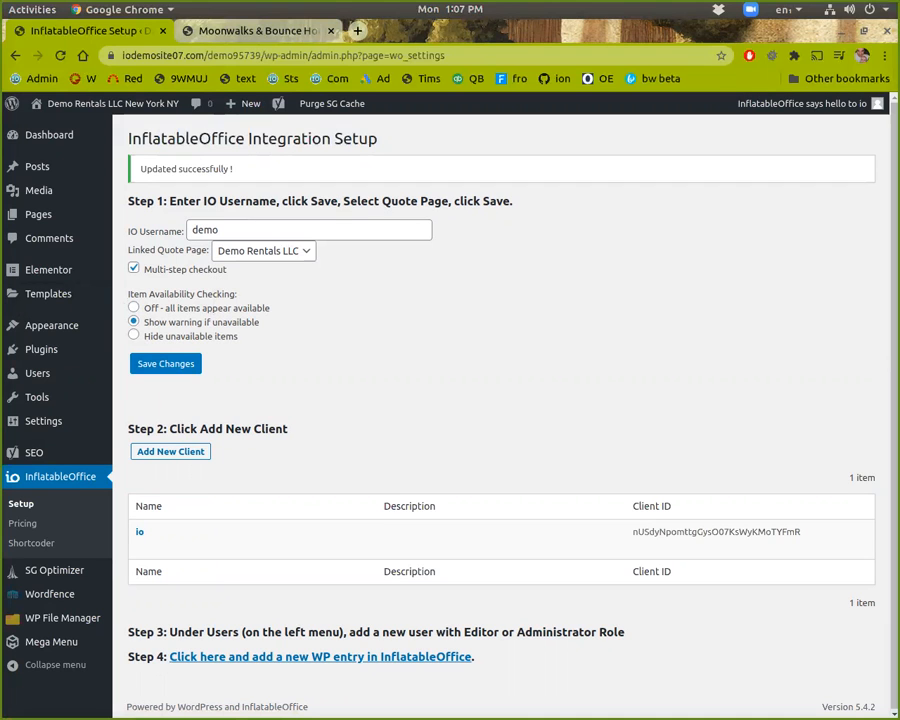
click(264, 32)
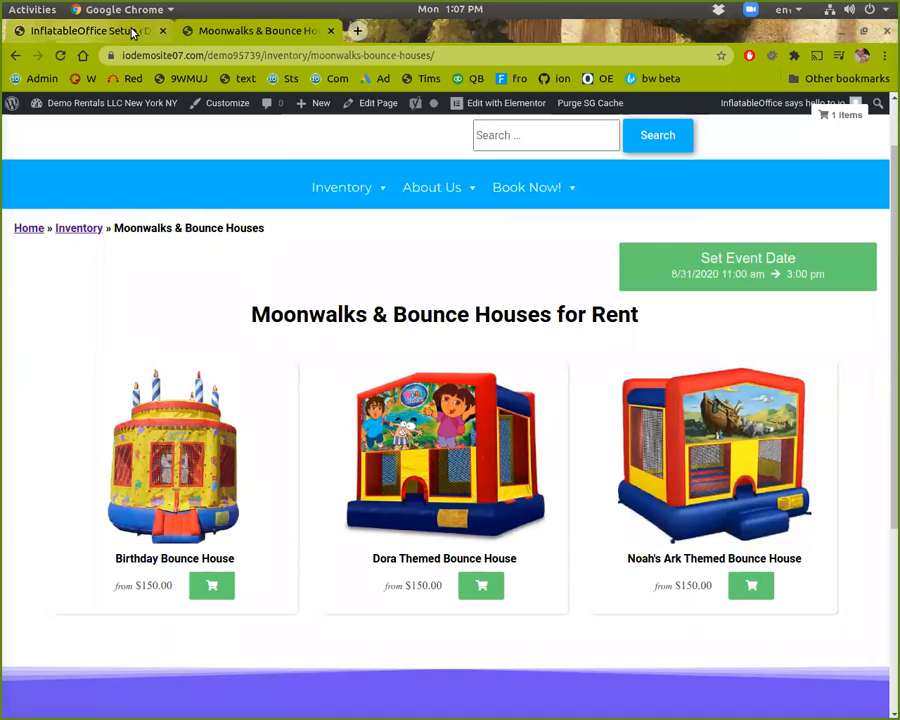
mouse_move(80, 30)
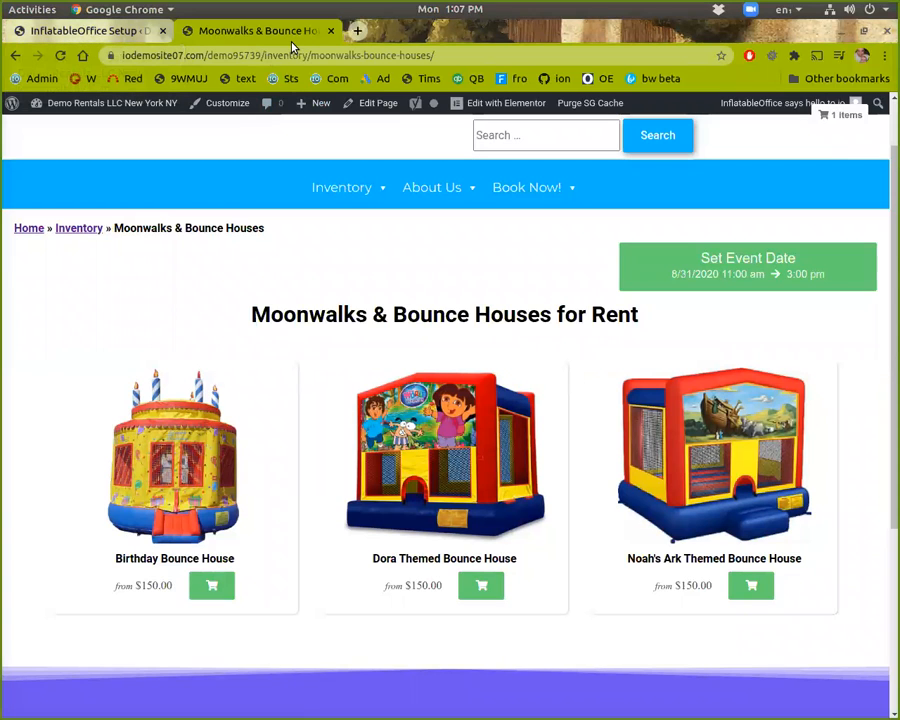
- Return to the InflatableOffice setup and head to the plugin's Shortcoder page
click(84, 30)
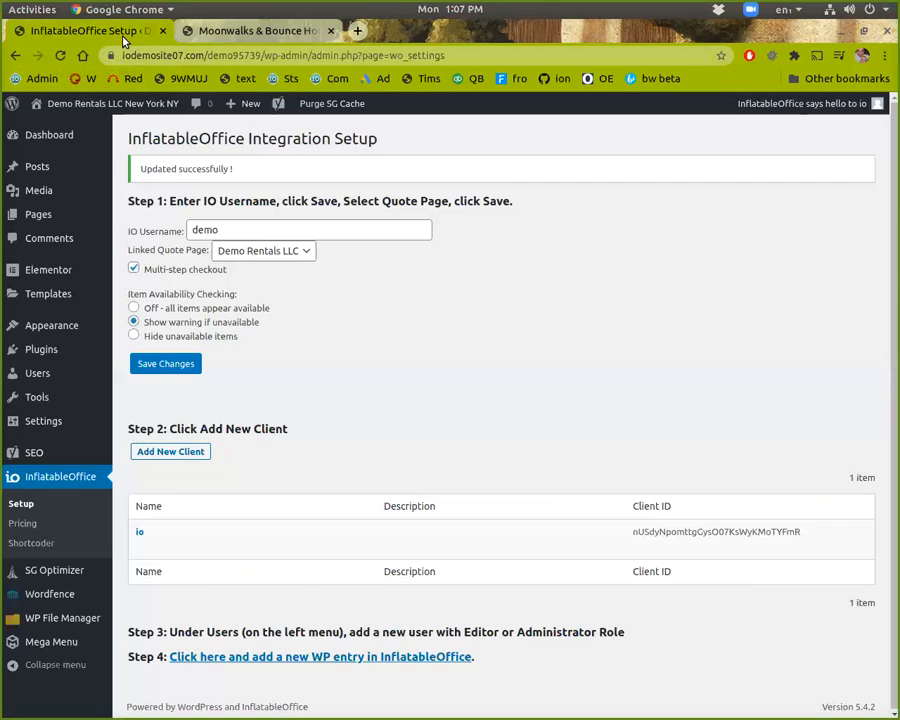
click(32, 542)
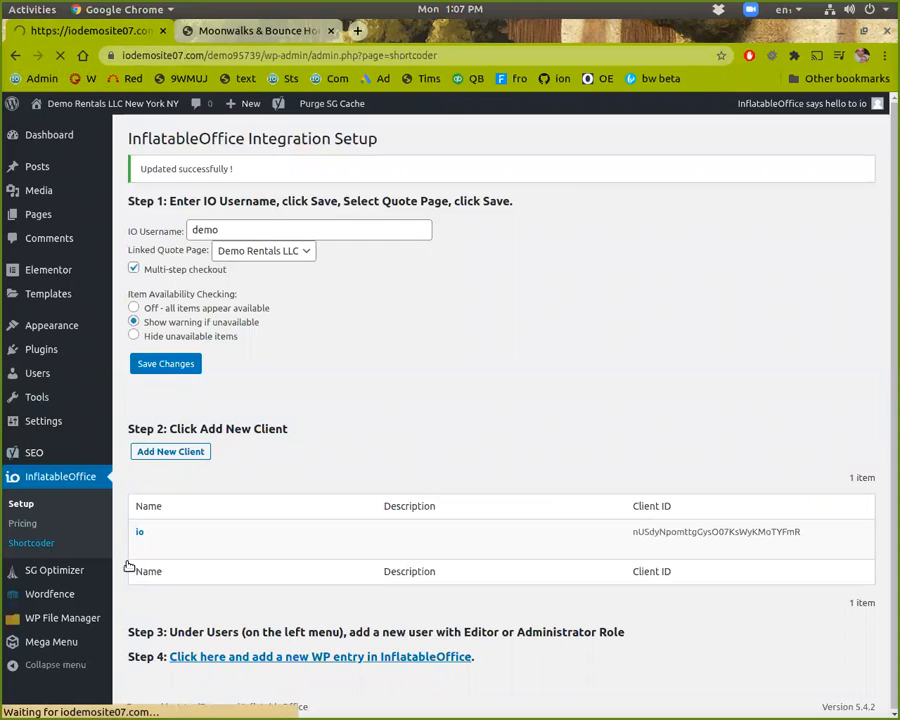
- Edit the io_cart shortcode with 'Keep this shortcode updated to latest defaults' ticked
click(32, 544)
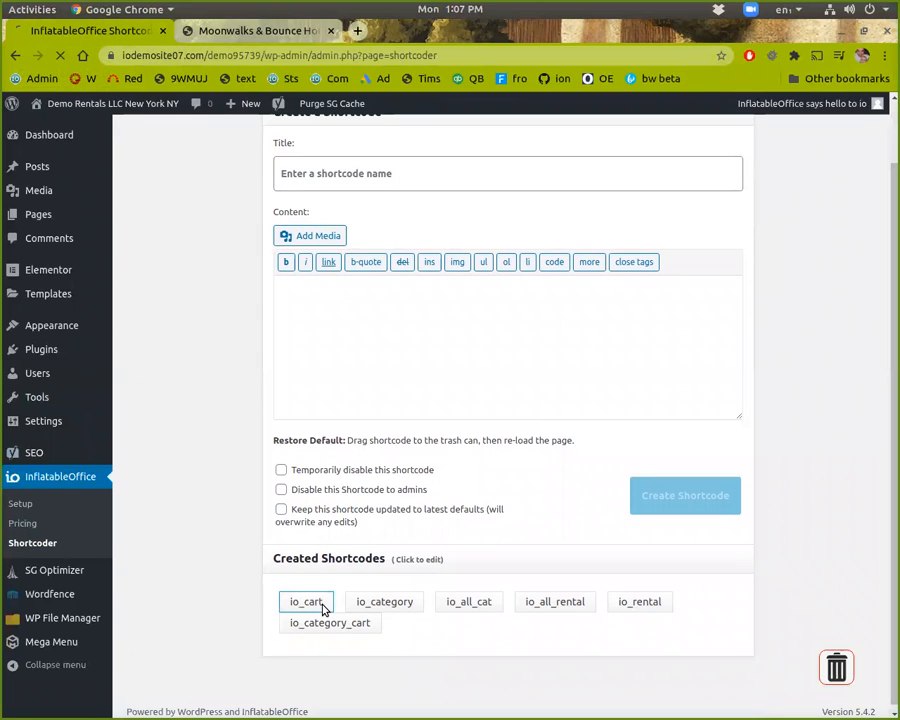
click(304, 602)
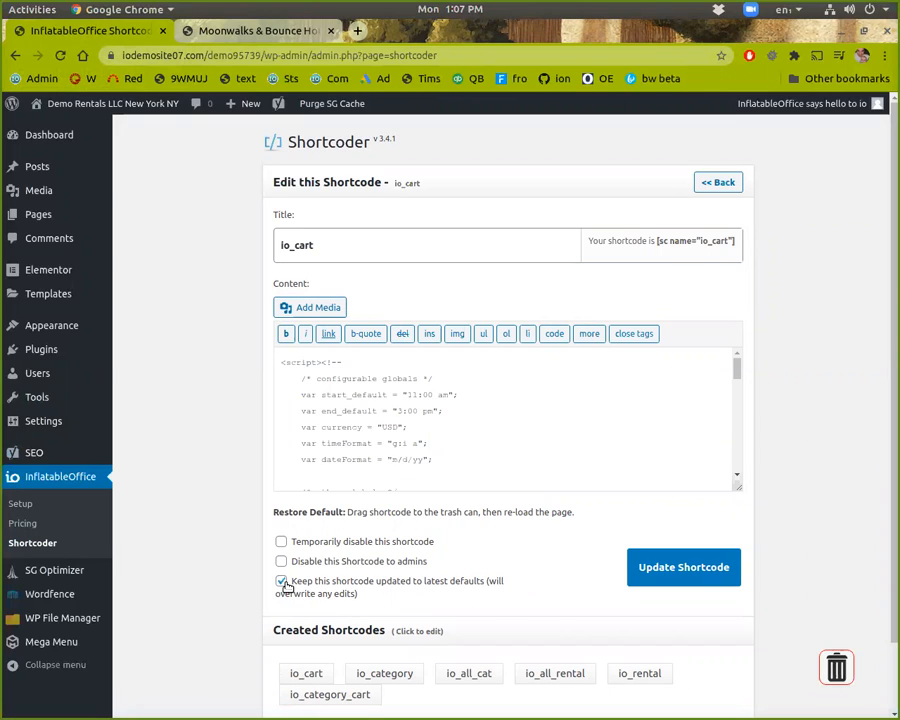
click(280, 580)
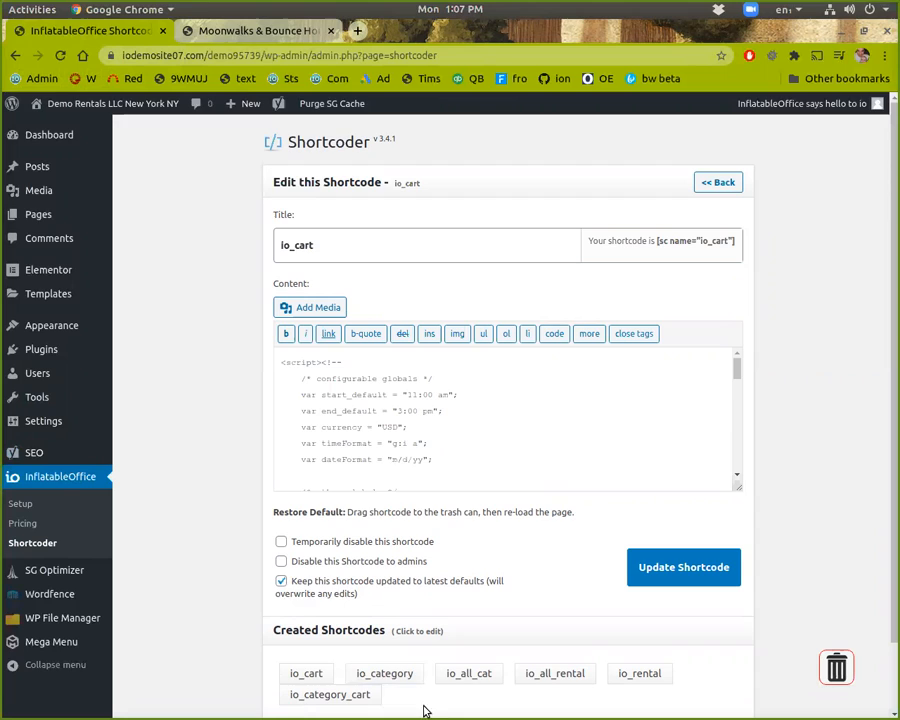
mouse_move(256, 452)
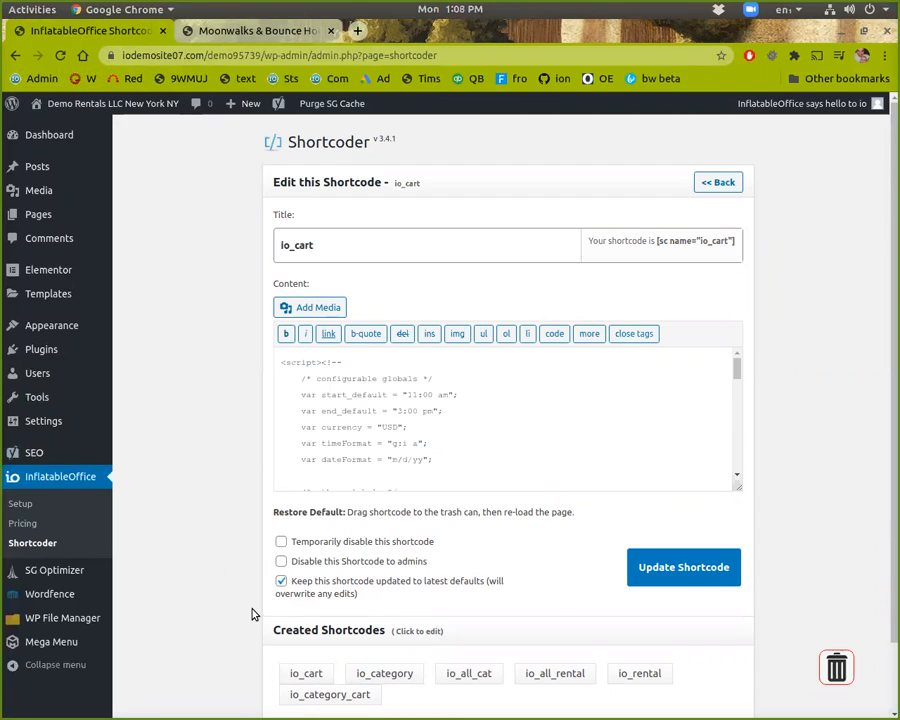
mouse_move(230, 608)
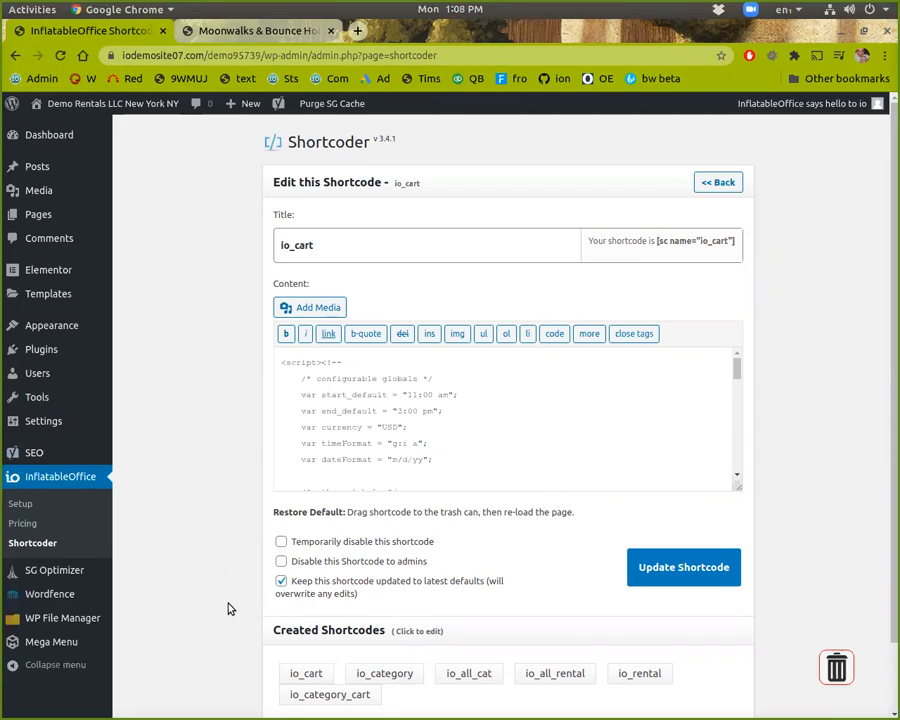